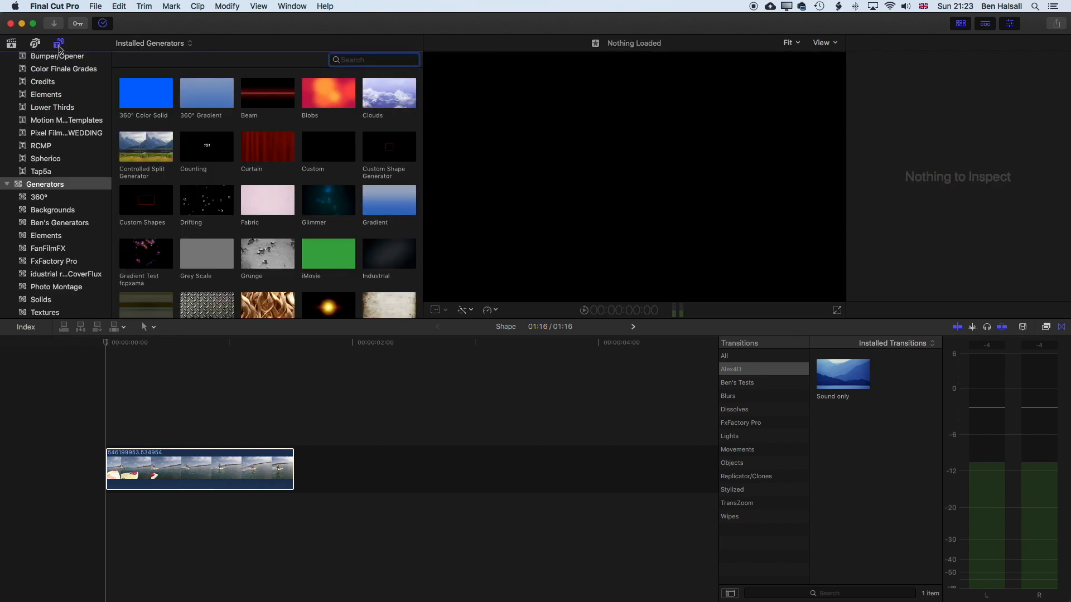
Add the Shapes generator from the Elements category as a connected clip above the surf clip
click(45, 235)
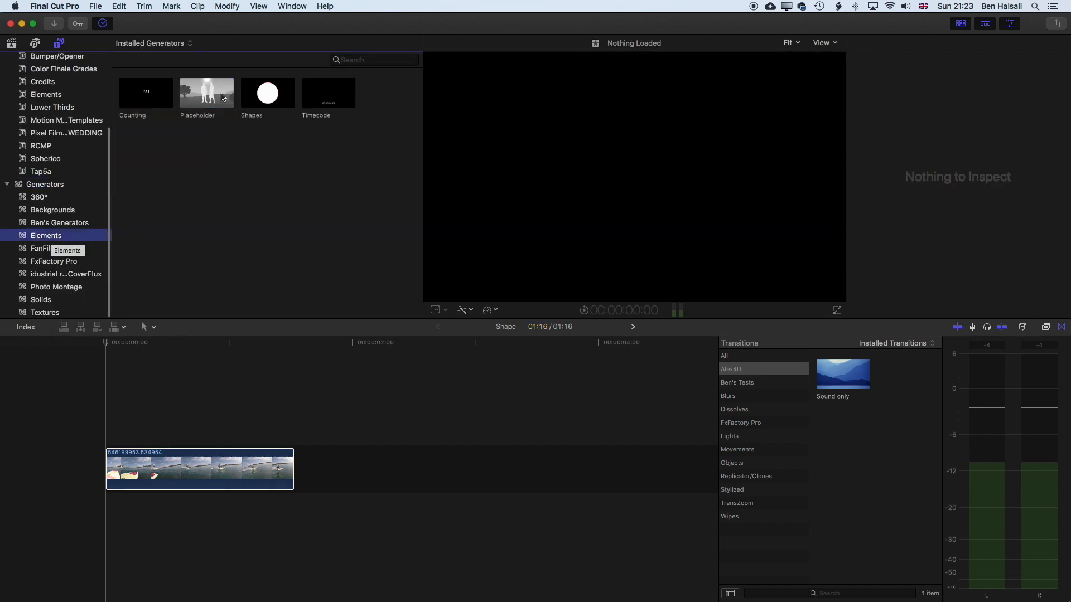
click(267, 92)
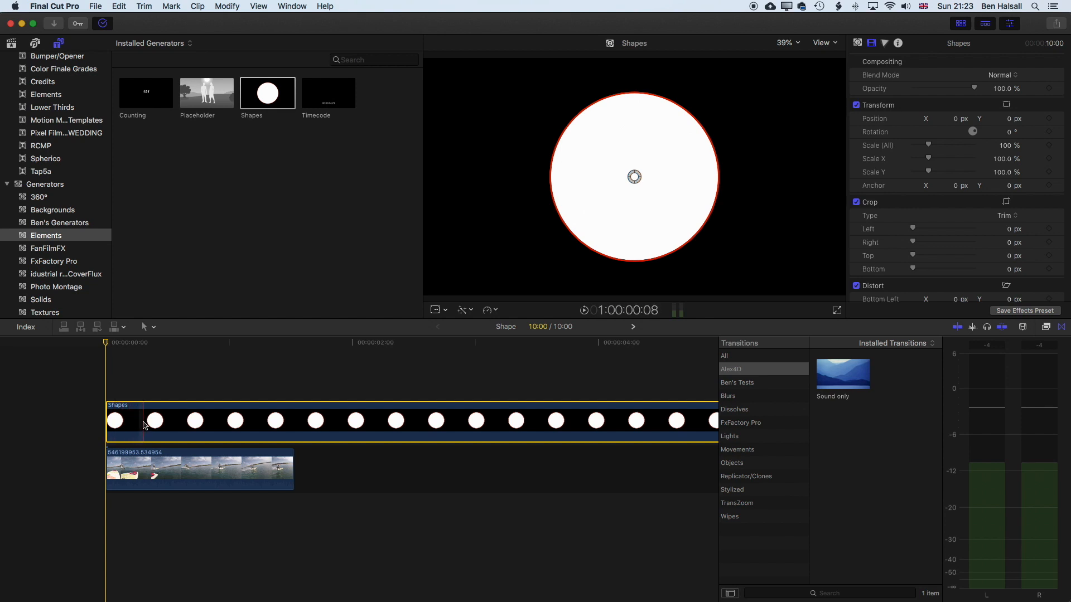
Blade the Shapes clip at the surf clip's end and remove the excess
click(144, 326)
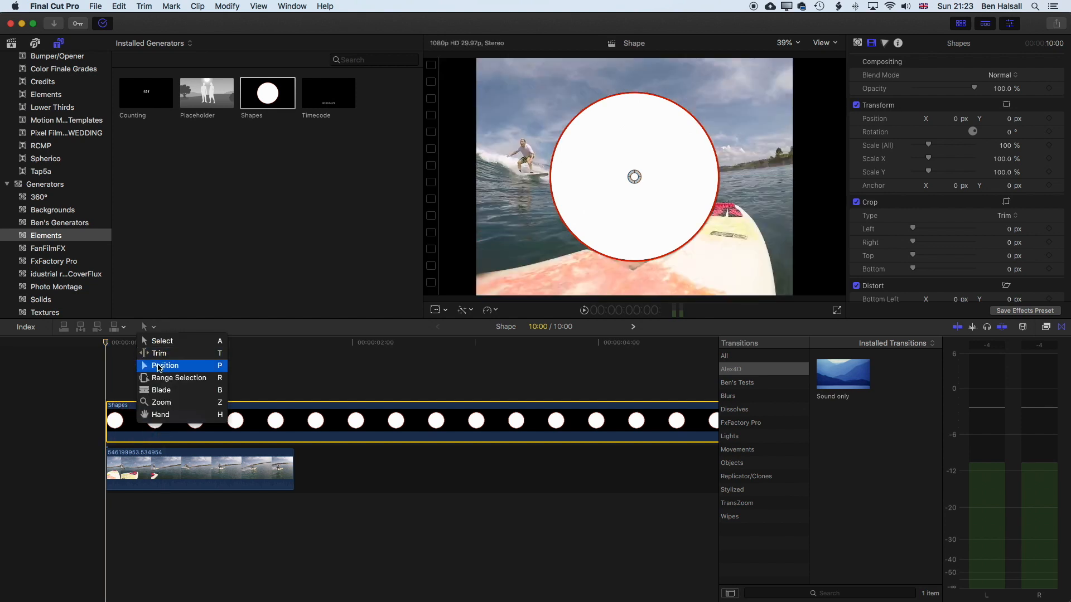
click(165, 366)
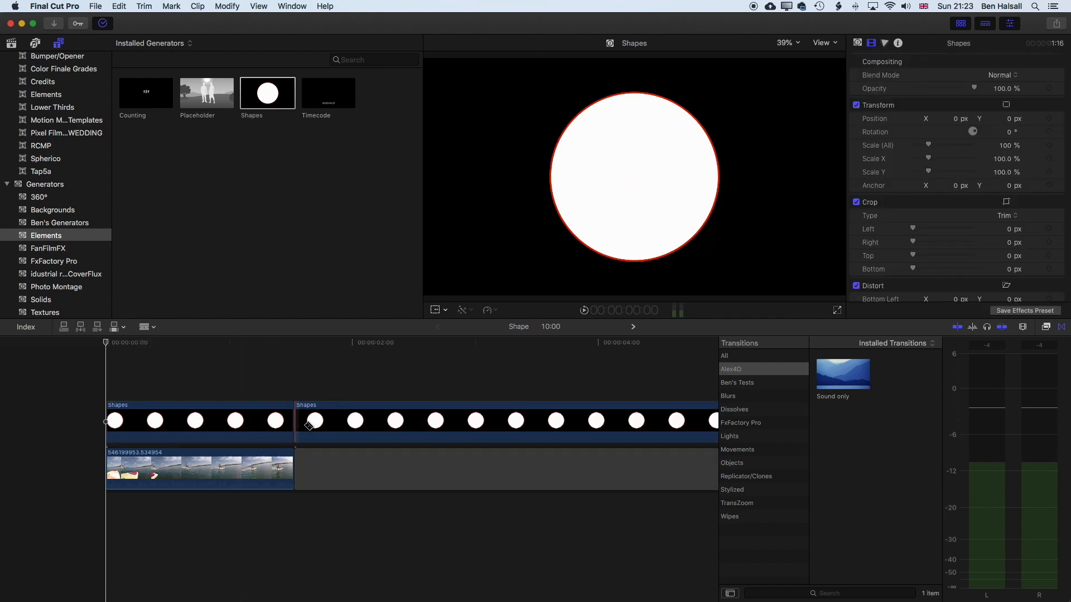
click(144, 326)
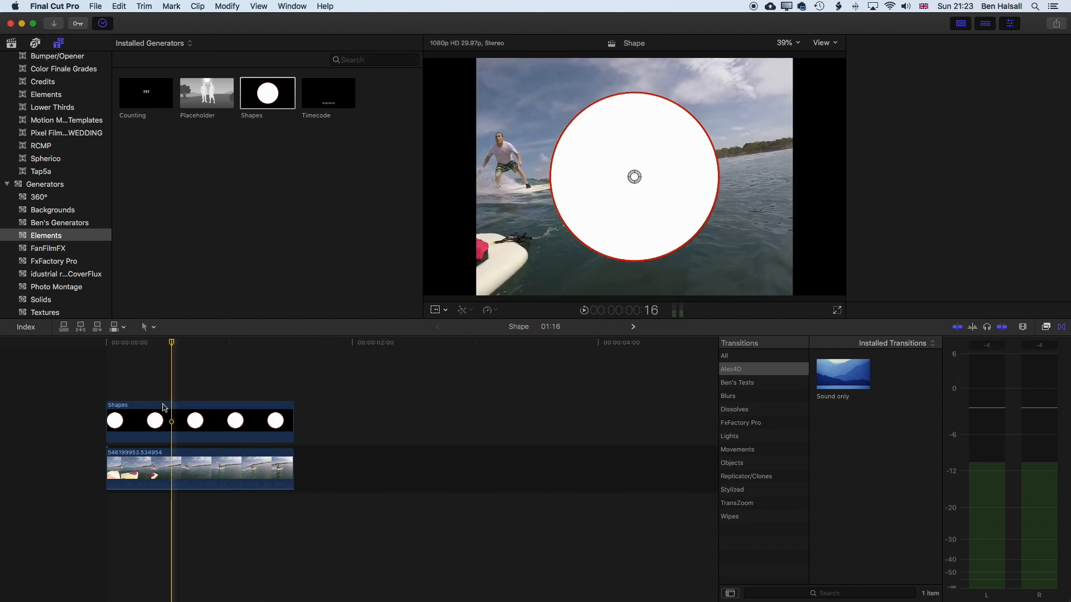
Set the Shapes clip's Blend Mode to Stencil Alpha so the surf video shows only inside the circle
click(199, 420)
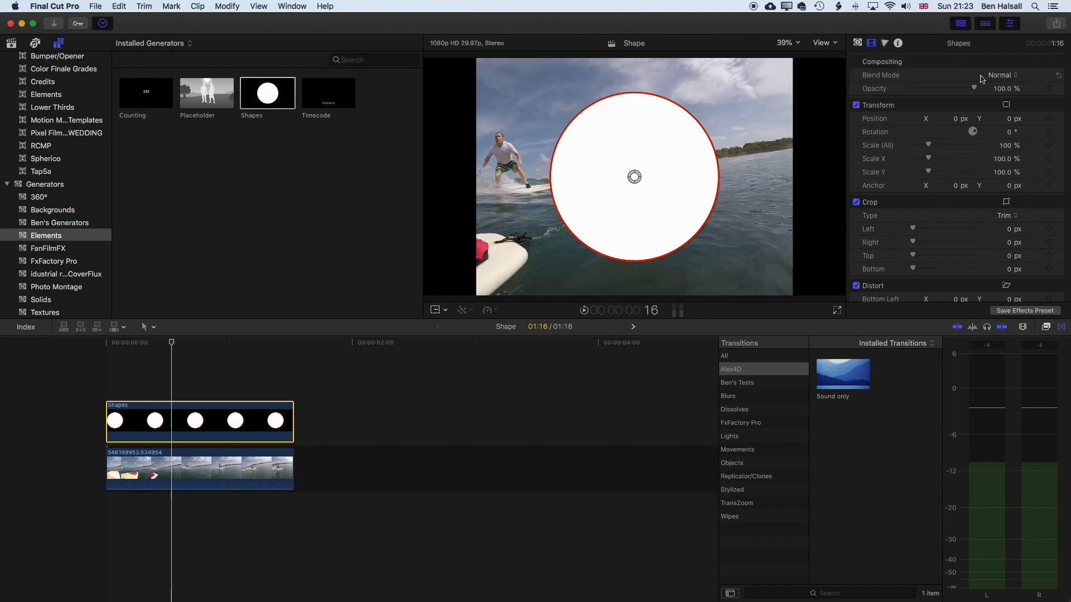
click(1000, 74)
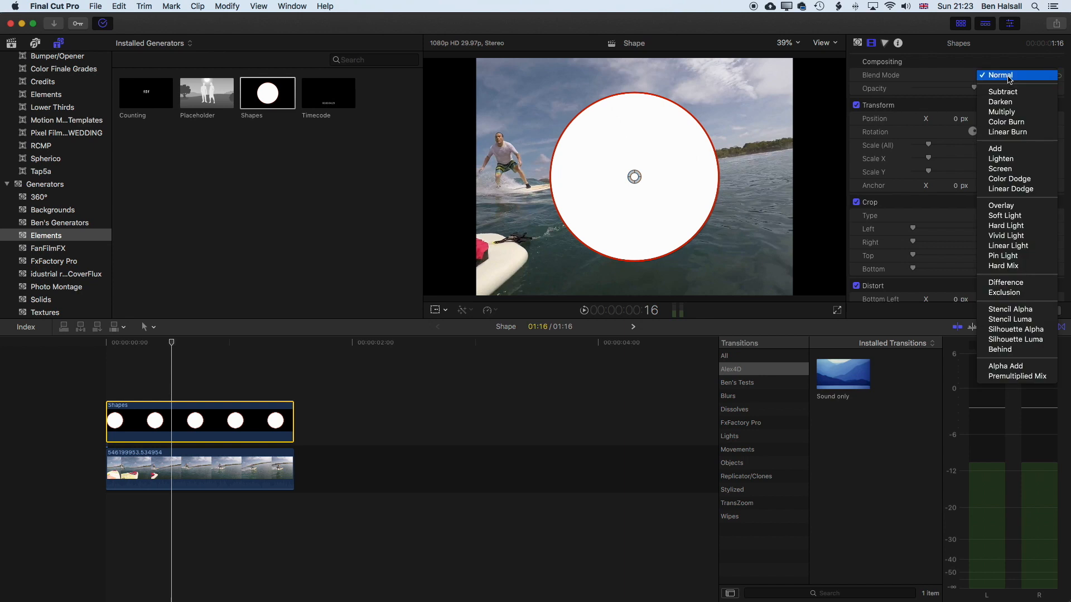
click(1009, 309)
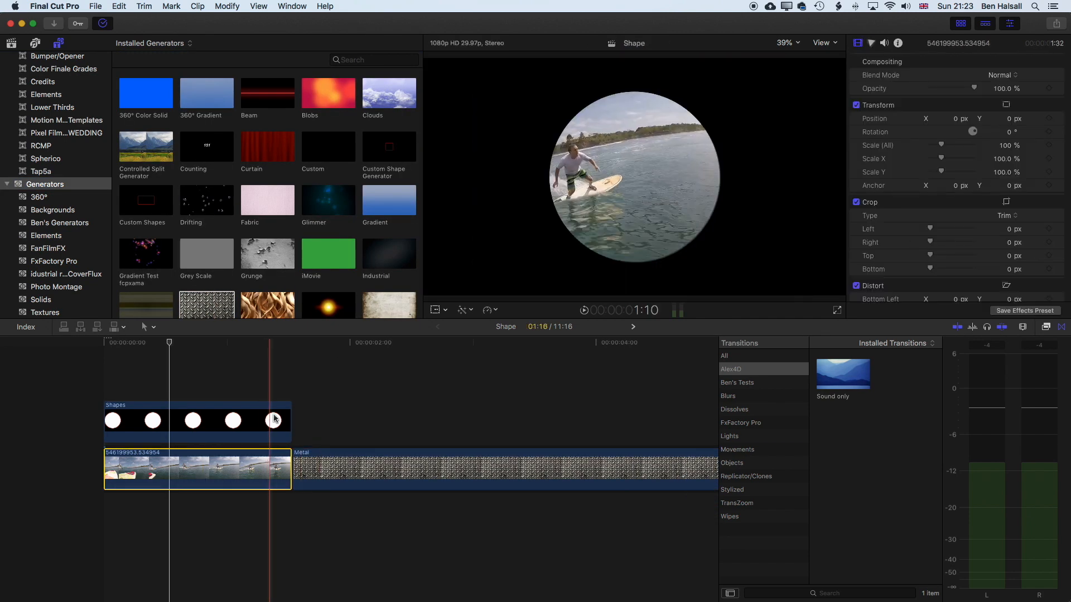
Move the circle shape and surf clip as connected layers above the Metal clip and select both
drag(198, 420, 396, 409)
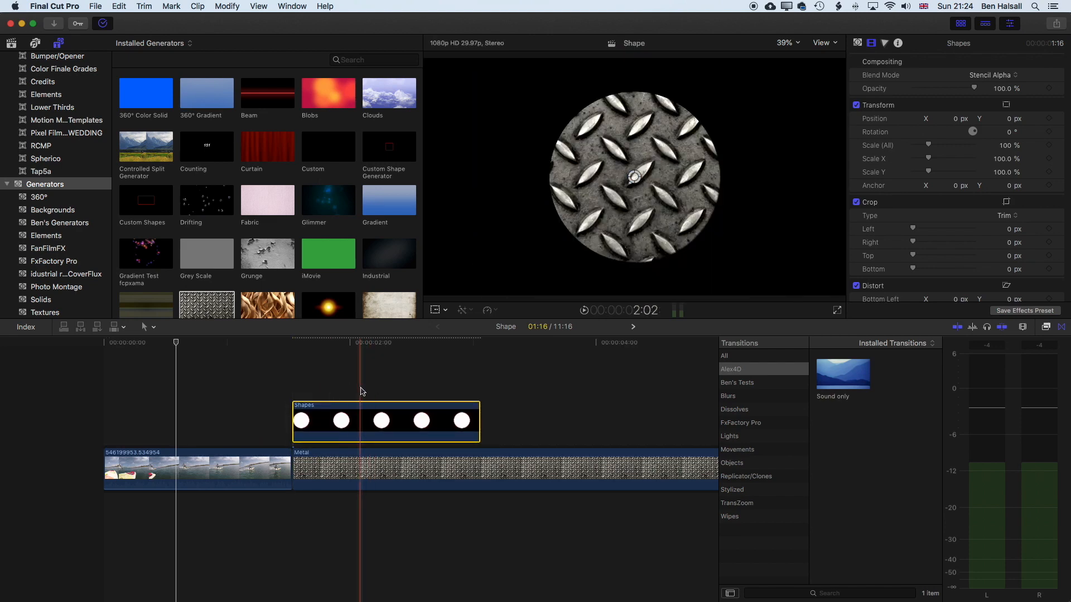
click(217, 470)
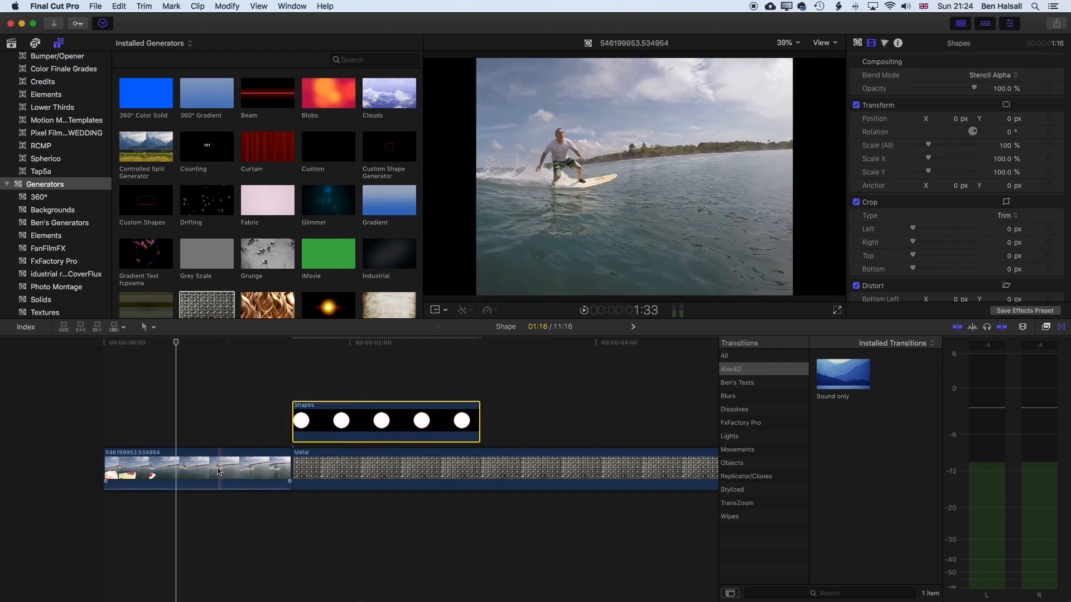
drag(219, 470, 183, 421)
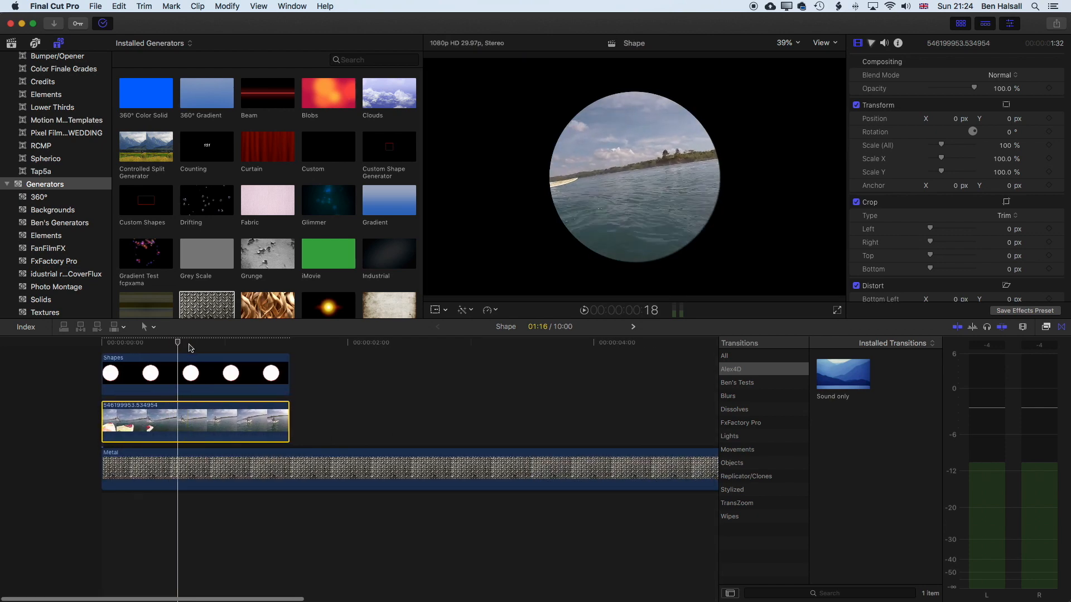
click(189, 341)
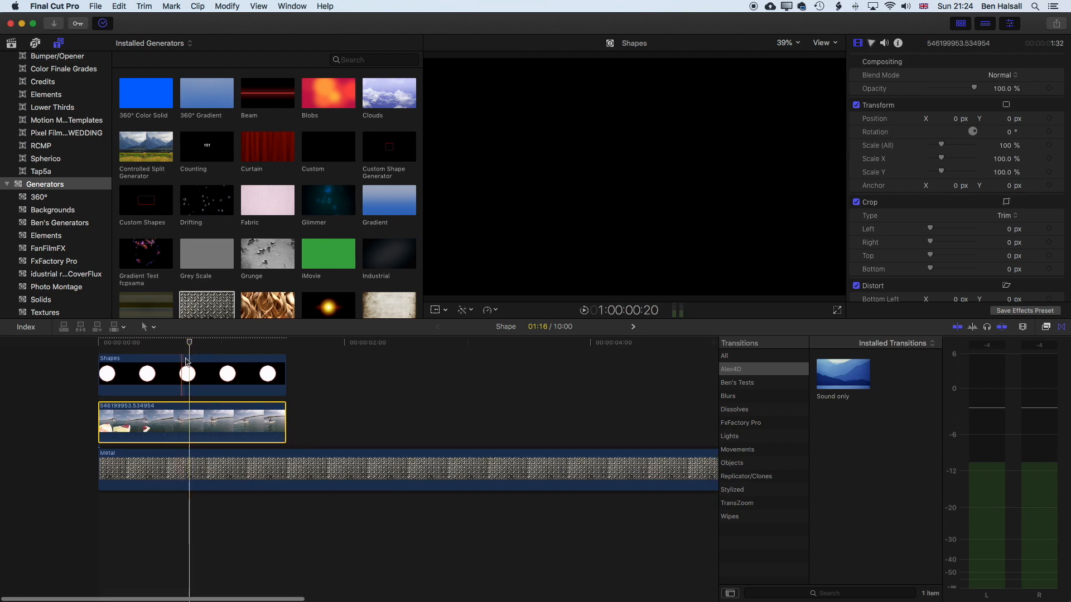
click(191, 374)
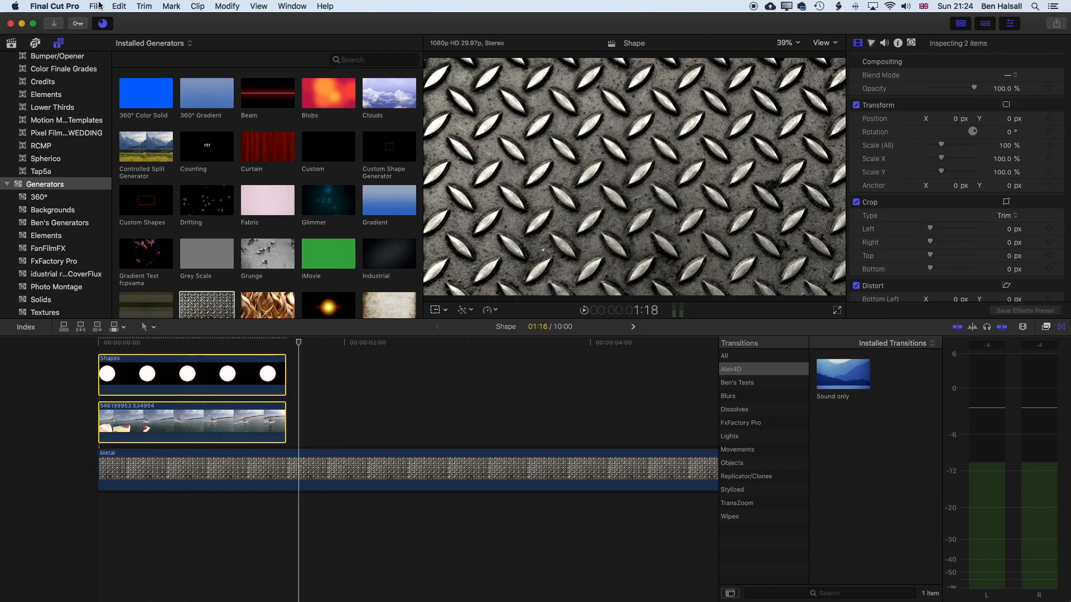
Create compound clip Shape Clip 1 from the selected circle and surf clips and preview it over the metal
click(95, 6)
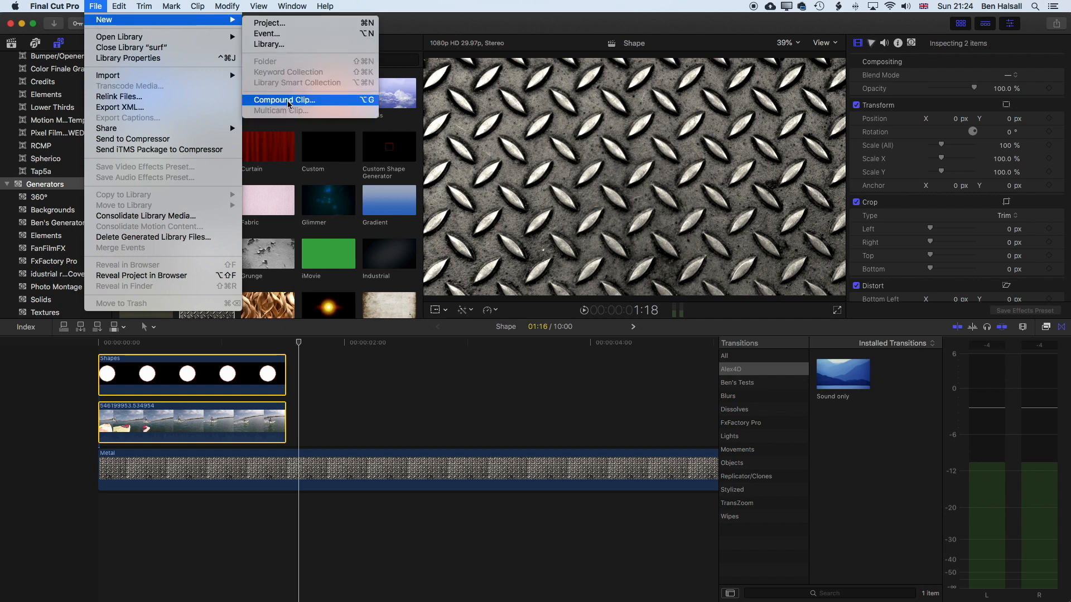
click(284, 100)
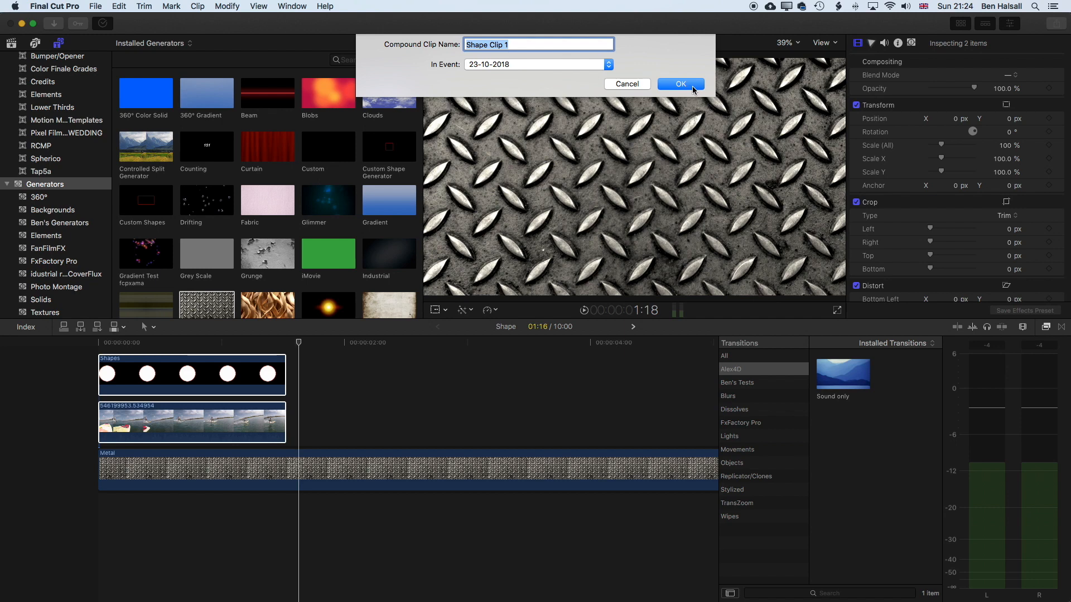
click(680, 84)
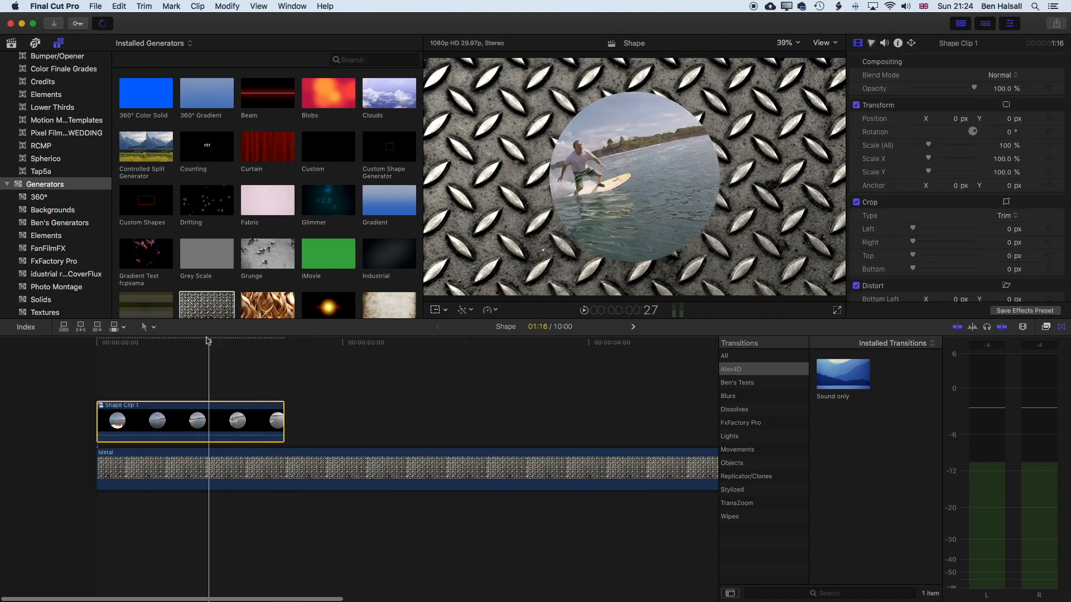
click(238, 343)
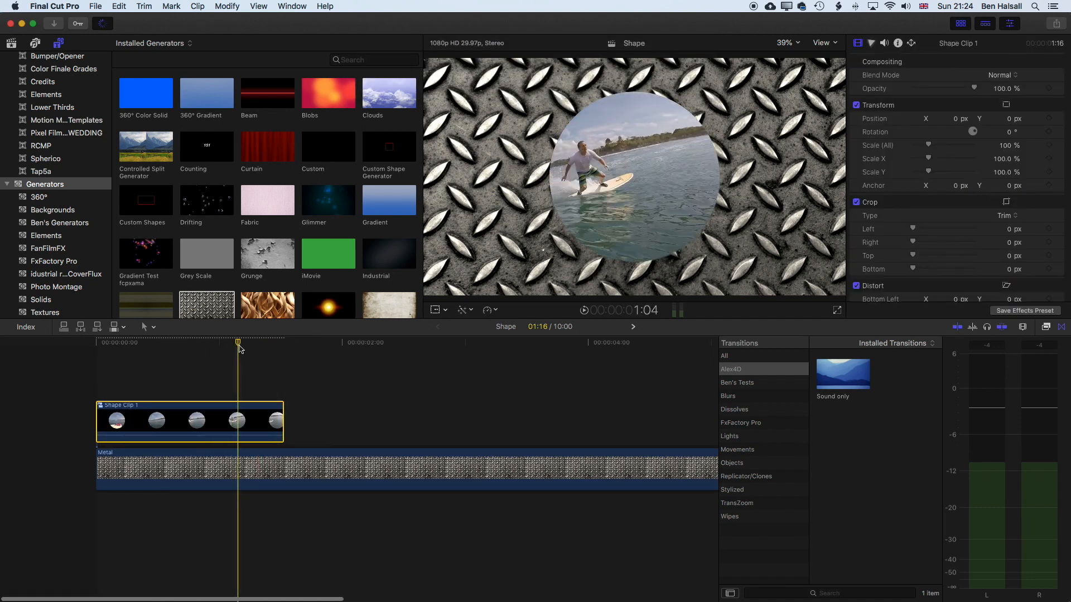